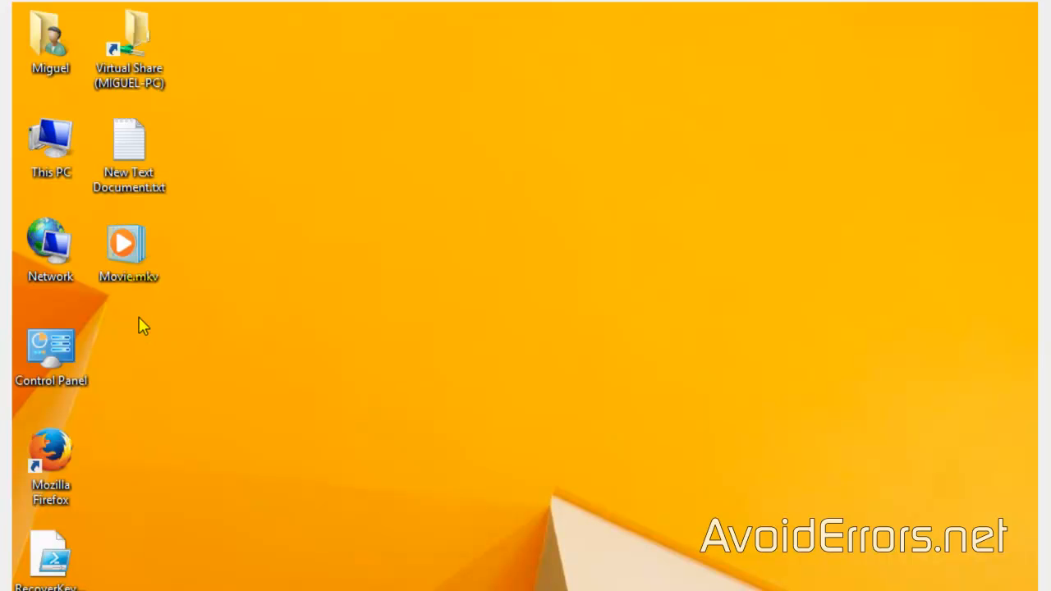
- Try playing Movie.mkv in its default player, dismiss the playback error, and close the player
click(128, 246)
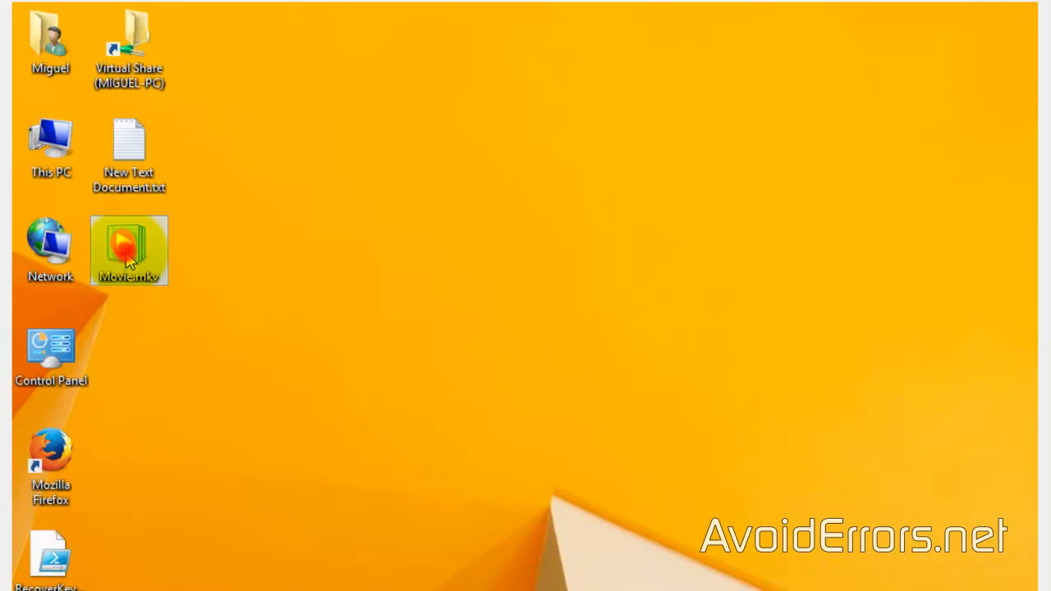
double_click(128, 250)
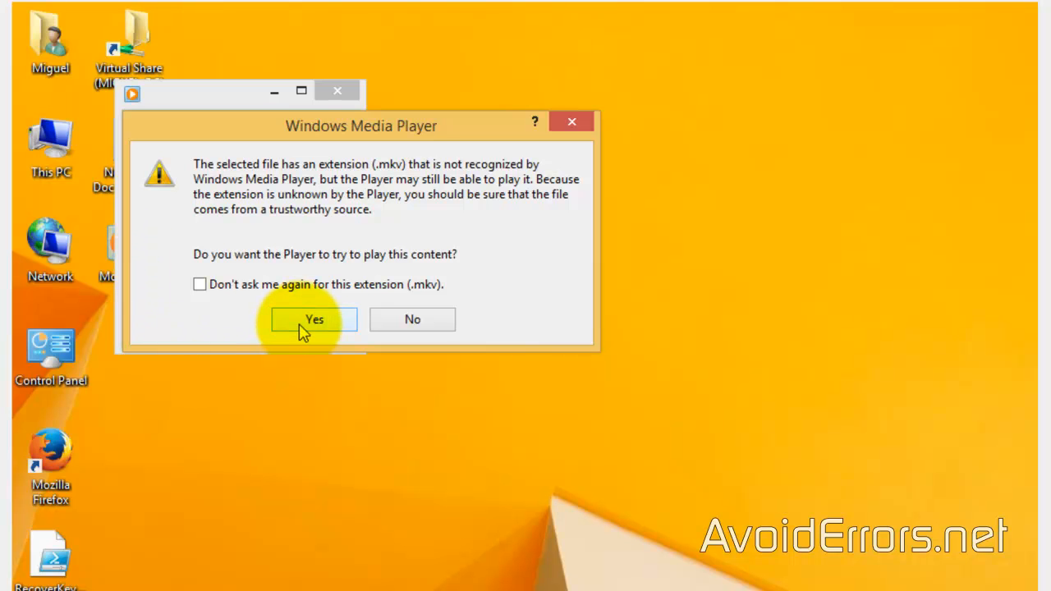
click(313, 318)
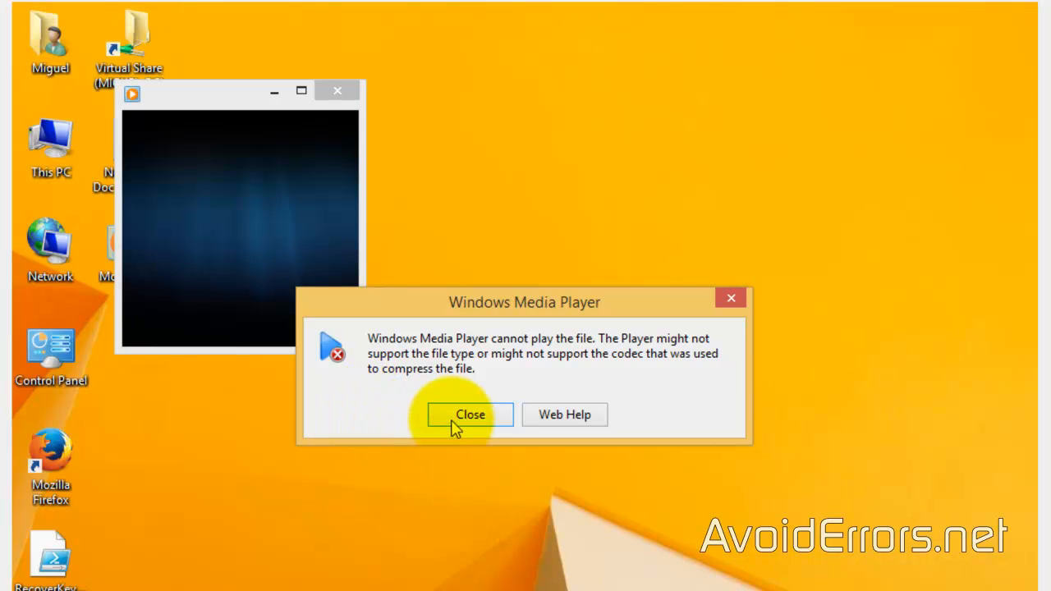
click(470, 414)
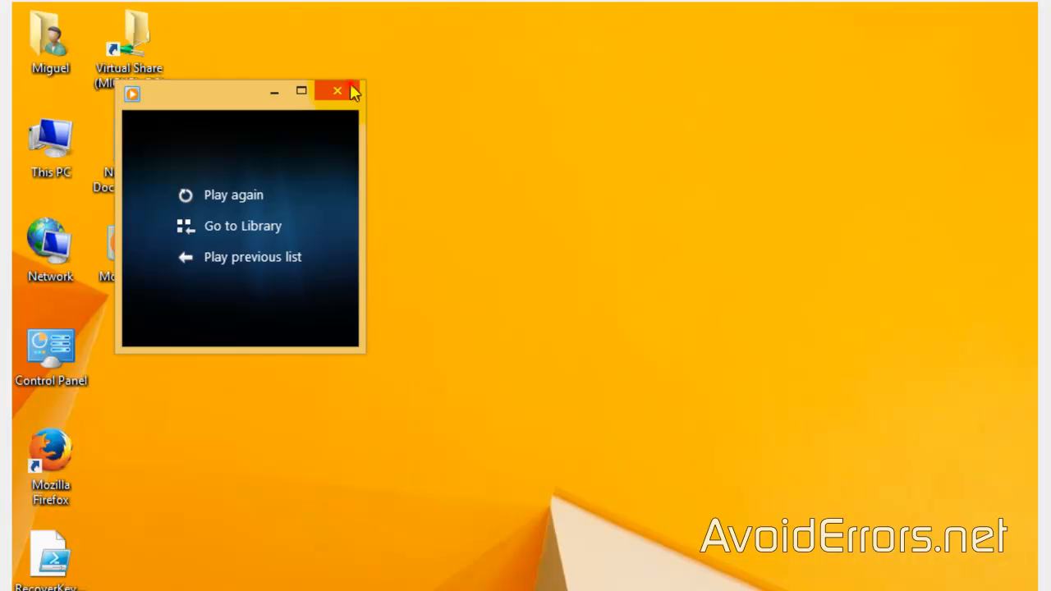
click(335, 90)
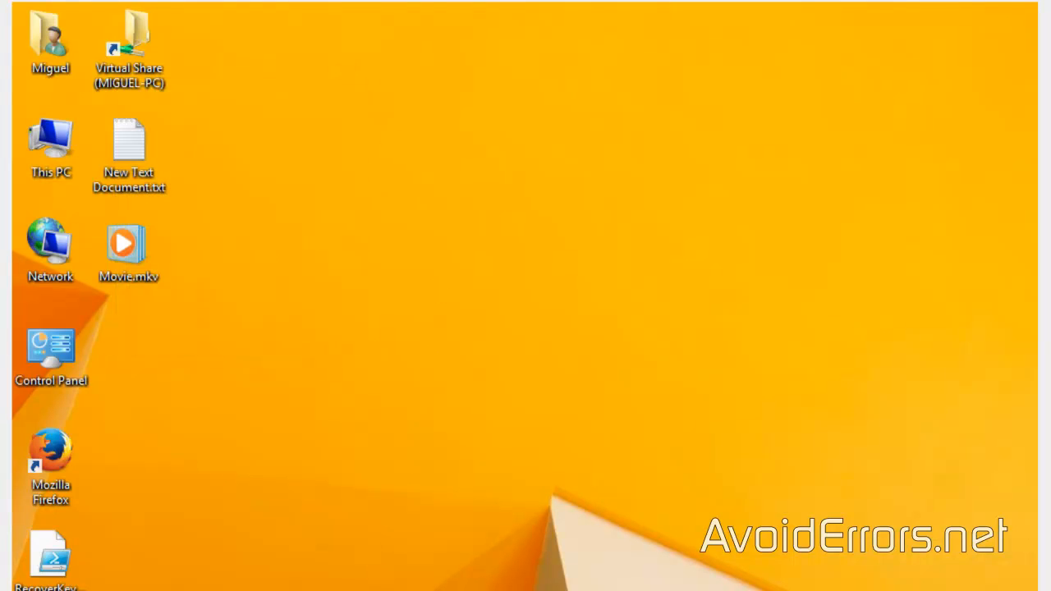
- Download the VLC 2.1.2 Windows installer package from videolan.org in Firefox and launch it
click(50, 456)
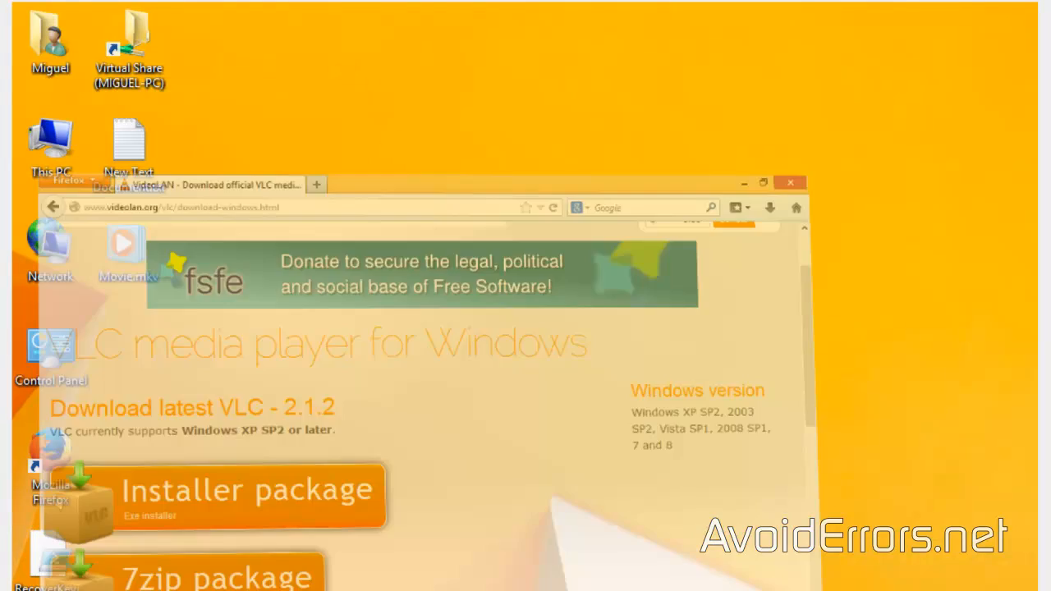
click(761, 182)
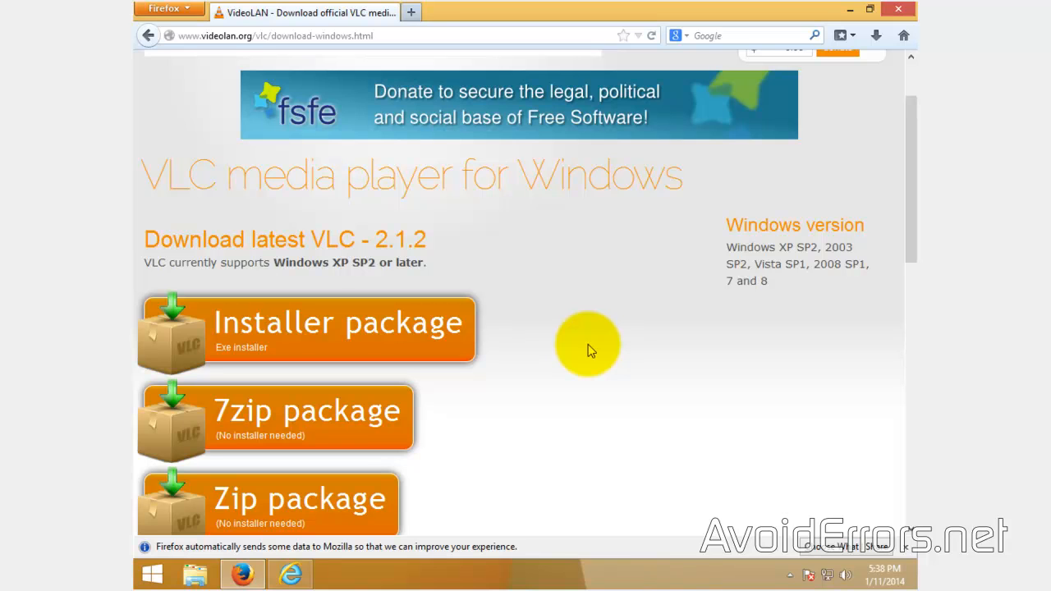
mouse_move(436, 349)
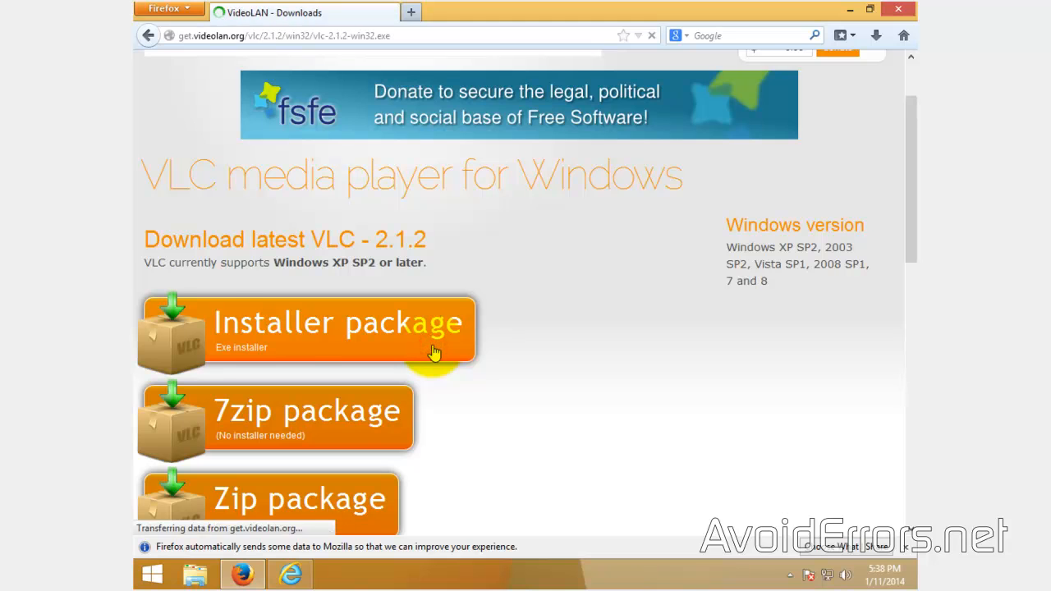
click(338, 322)
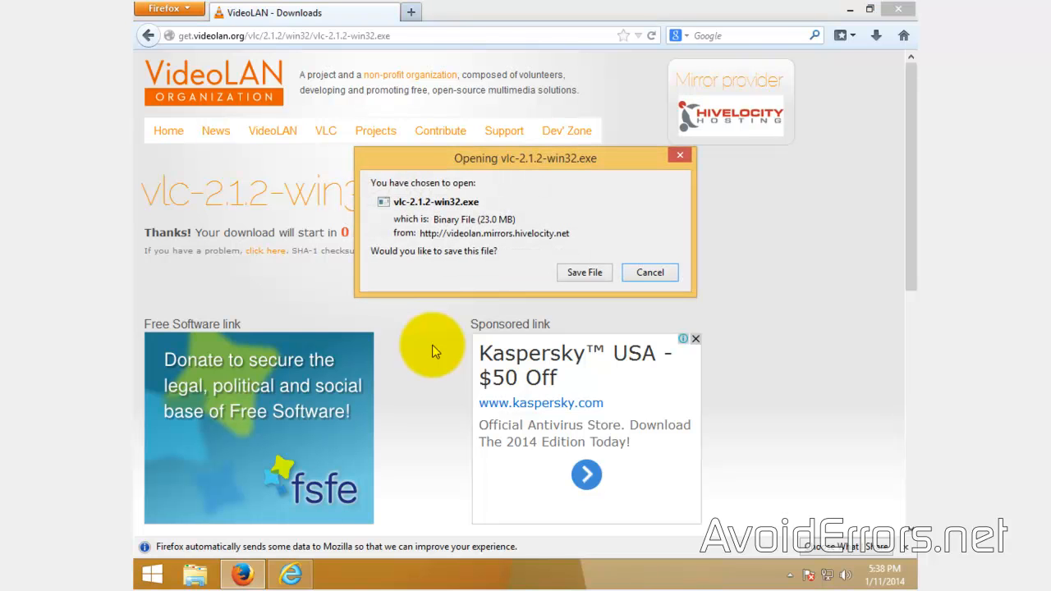
click(584, 271)
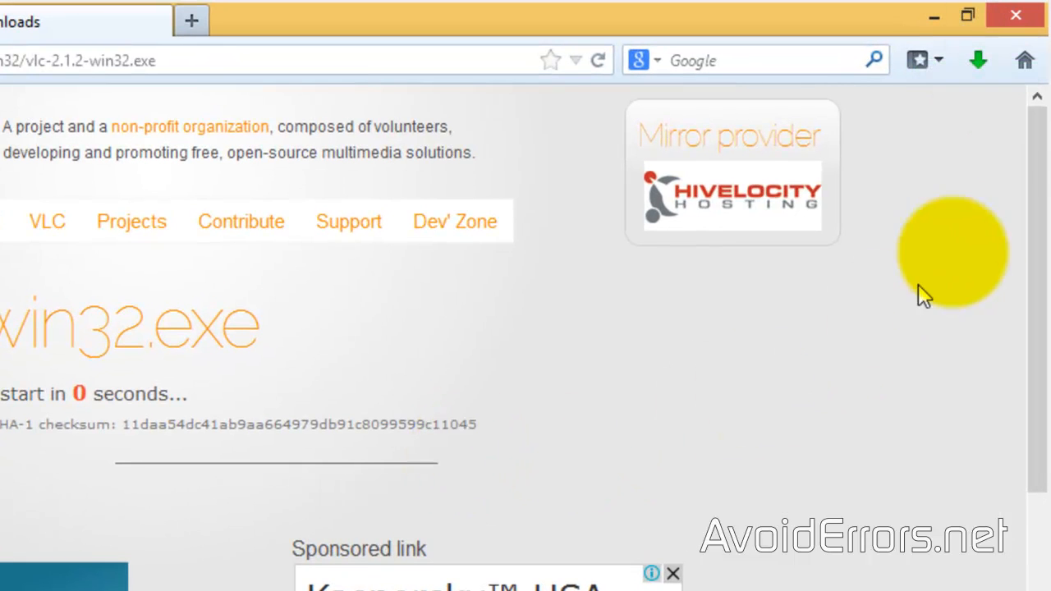
click(977, 60)
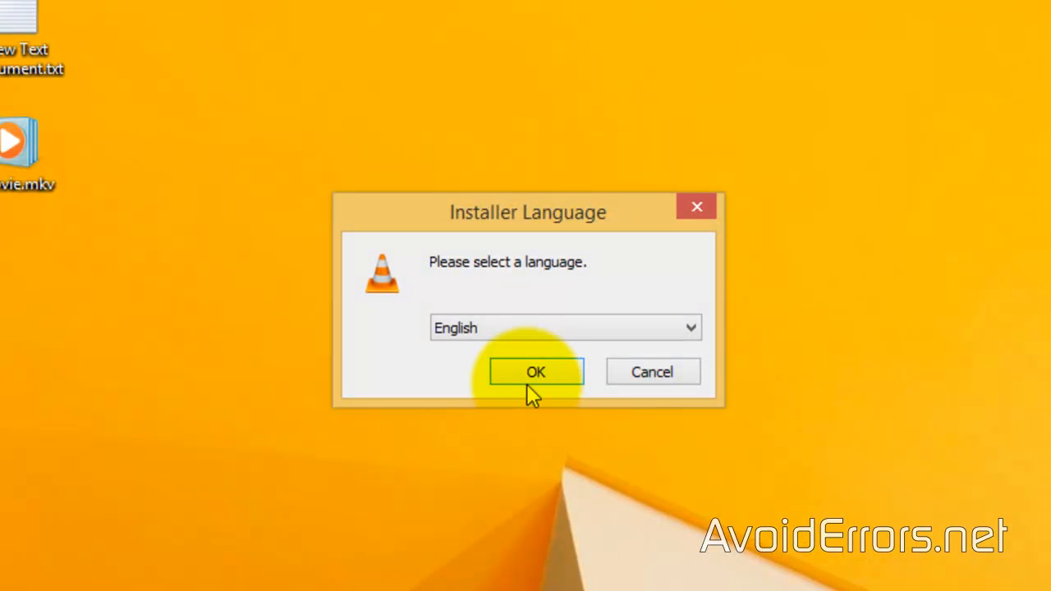
- Install VLC 2.1.2 in English with default components and folder, without launching it afterwards
click(535, 372)
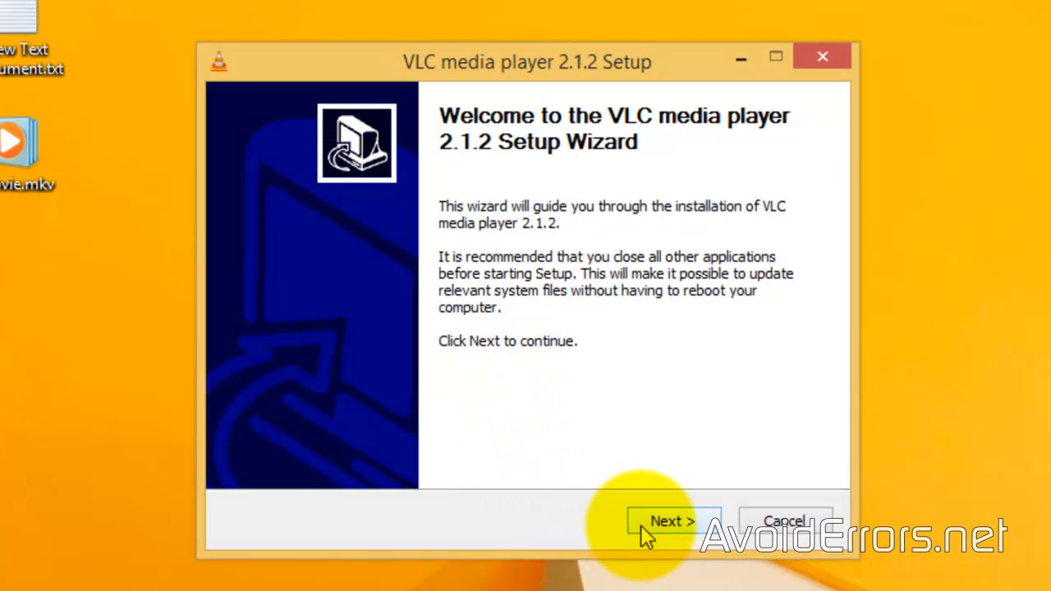
click(672, 521)
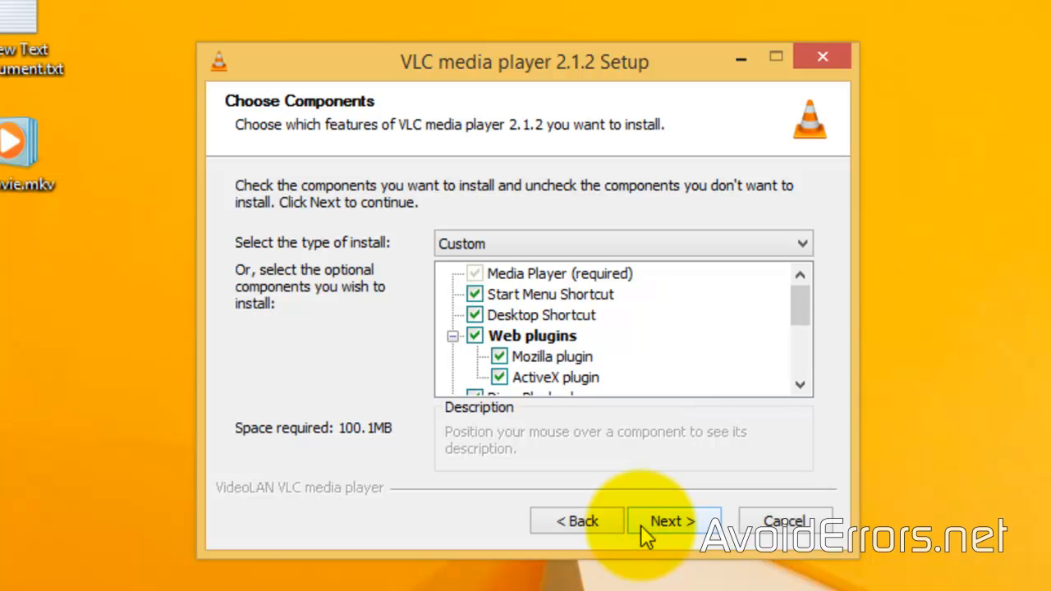
click(672, 521)
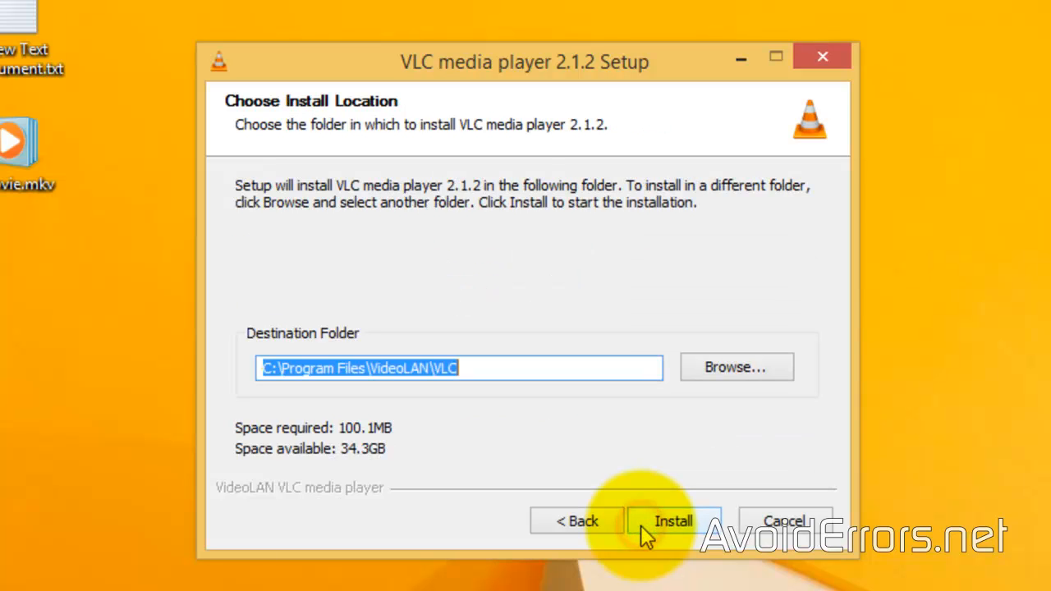
click(673, 521)
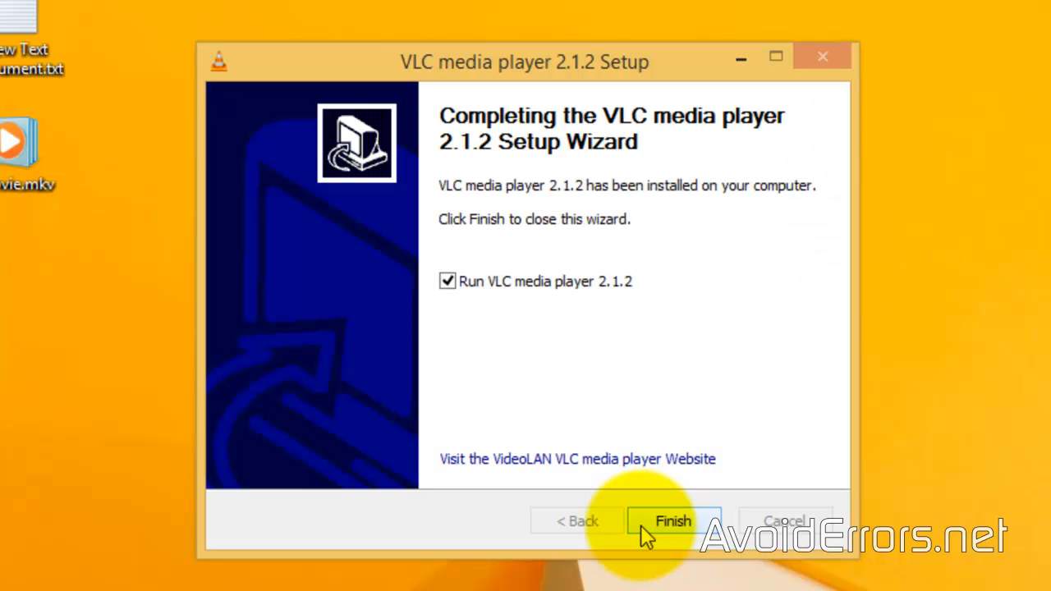
mouse_move(509, 332)
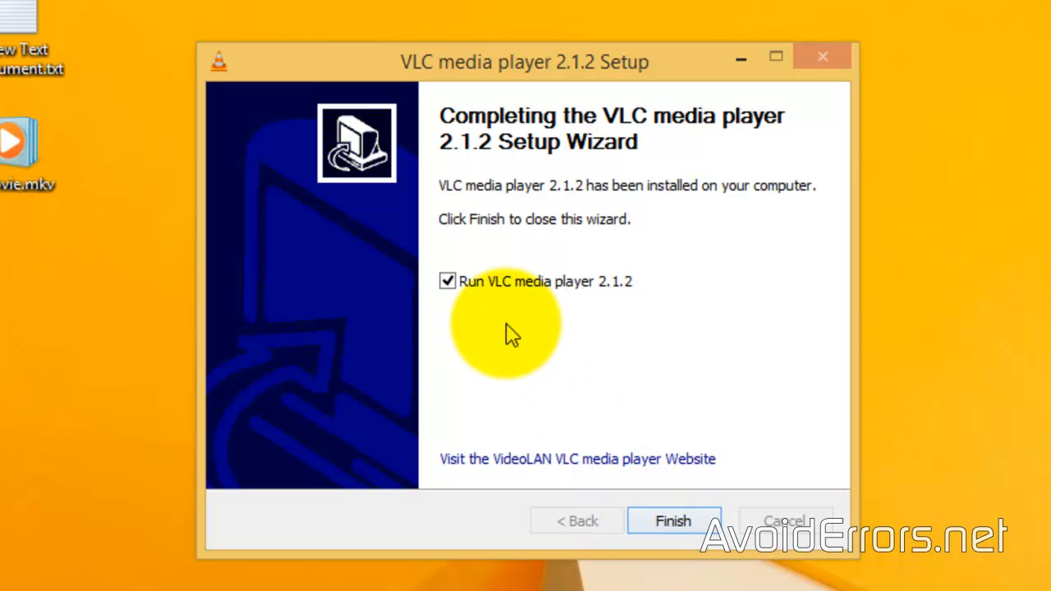
click(448, 281)
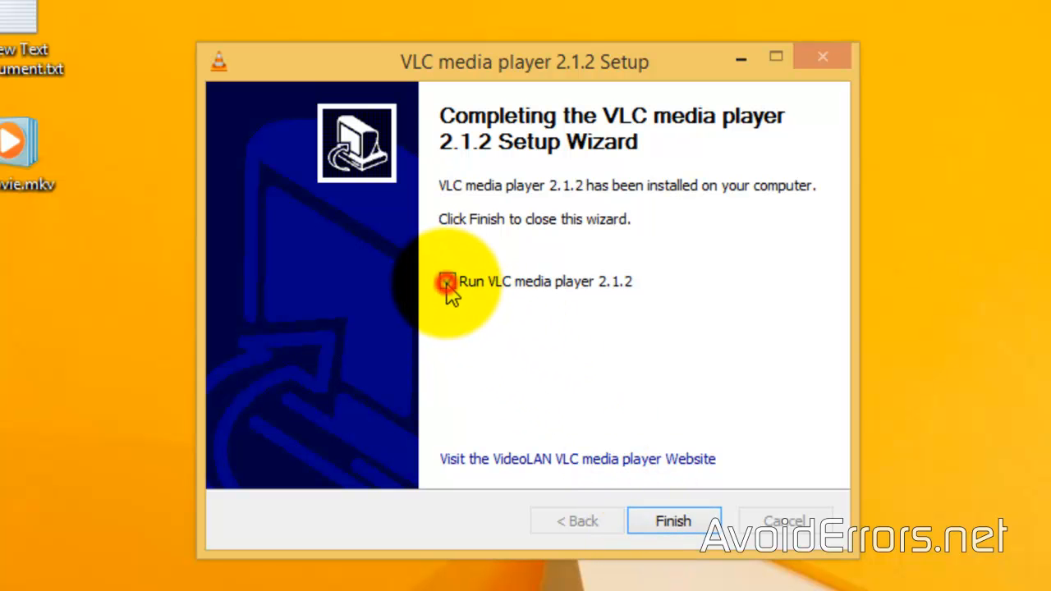
click(672, 520)
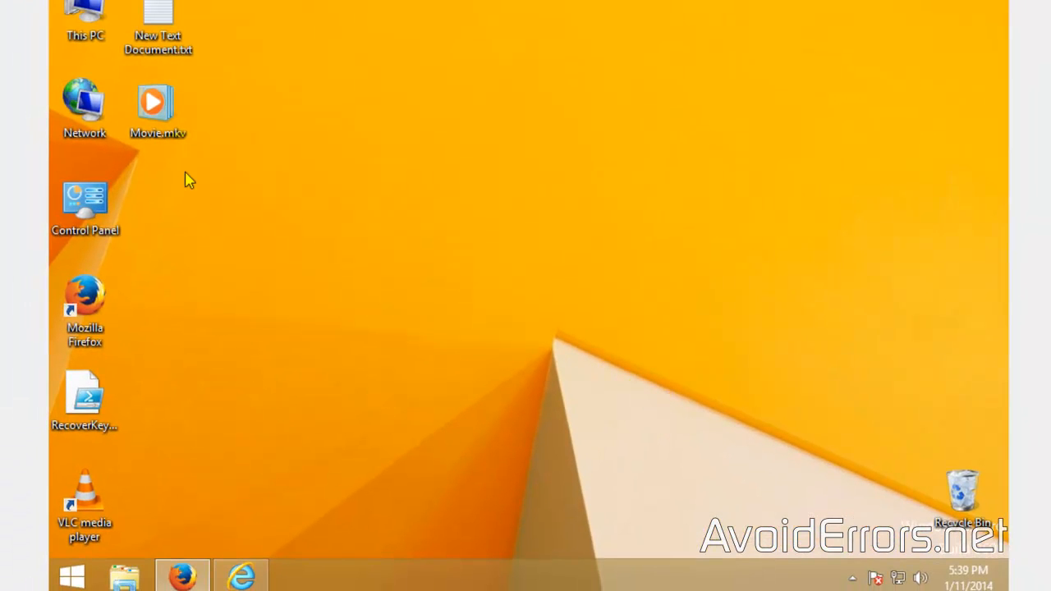
- Set VLC media player as the default app for all .mkv files via Movie.mkv's Open with menu
click(158, 102)
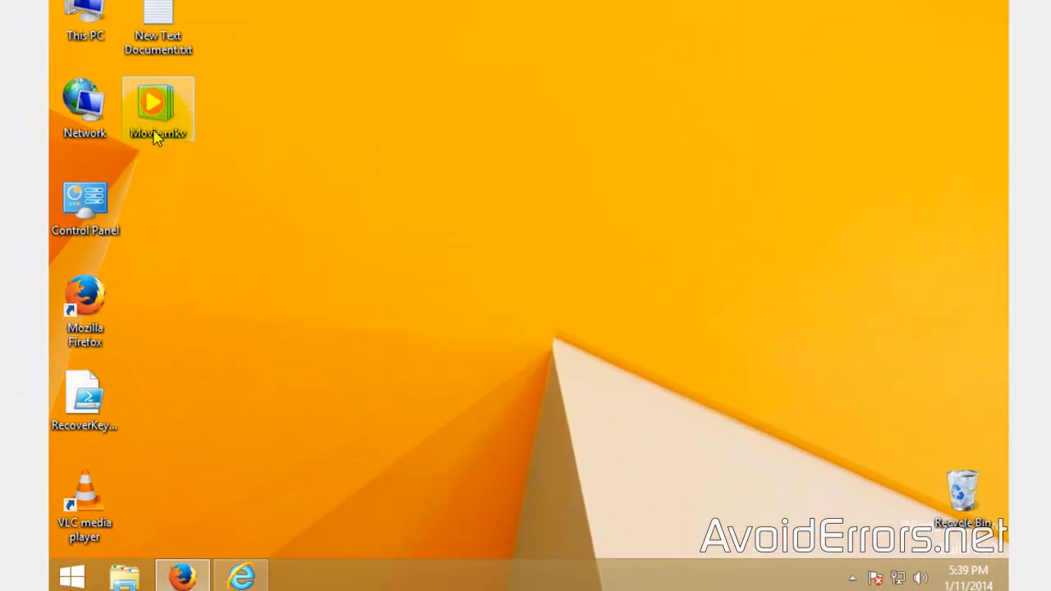
right_click(158, 109)
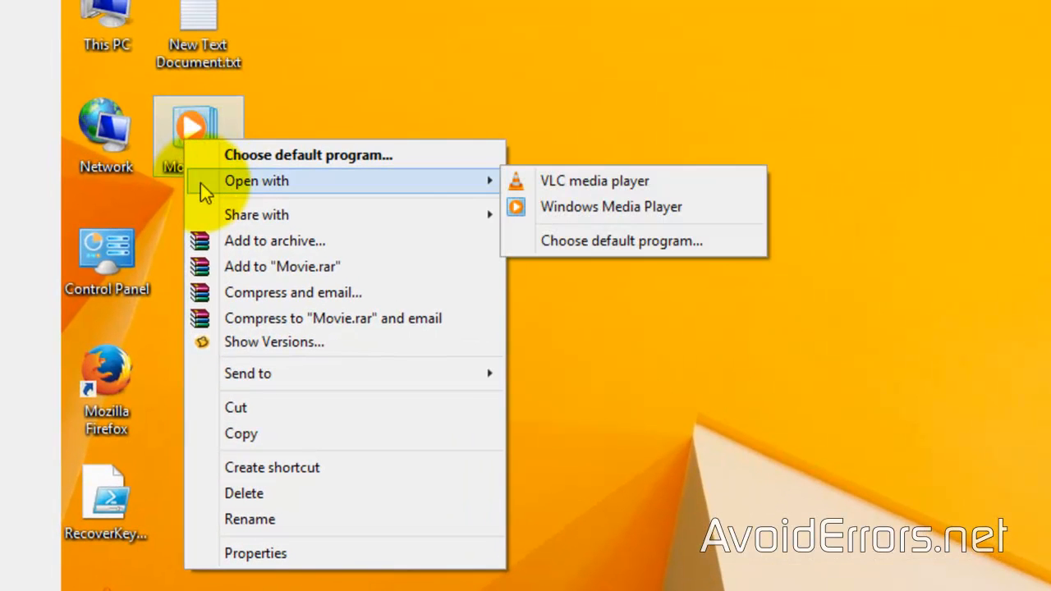
mouse_move(622, 241)
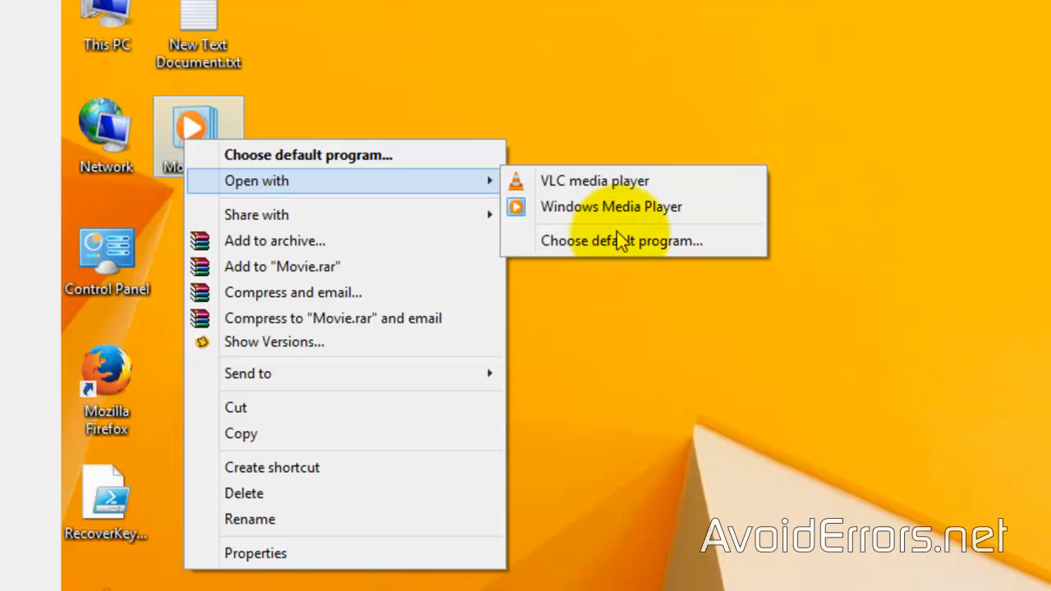
mouse_move(725, 256)
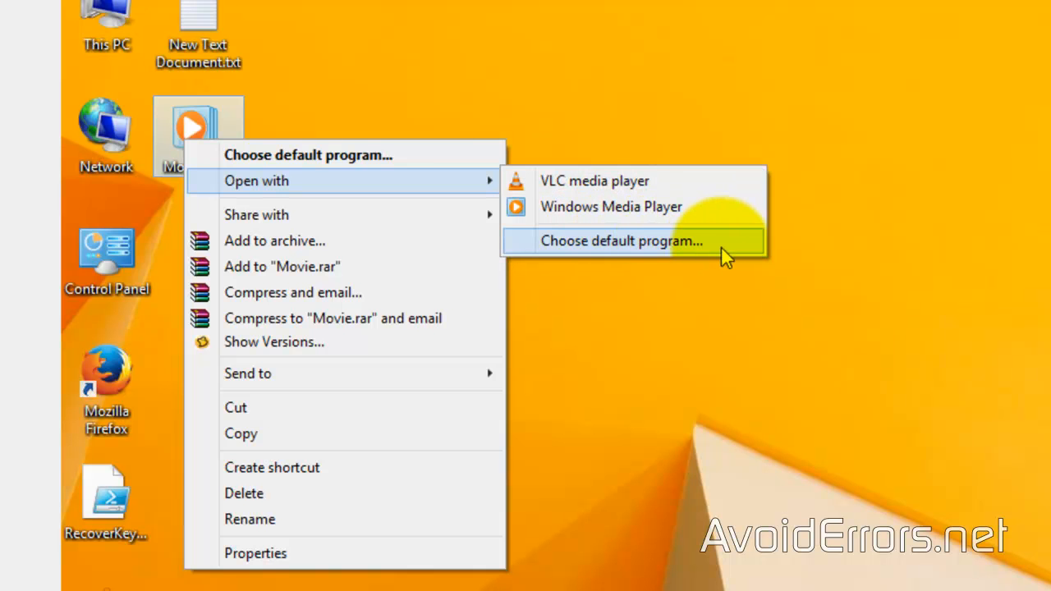
click(621, 241)
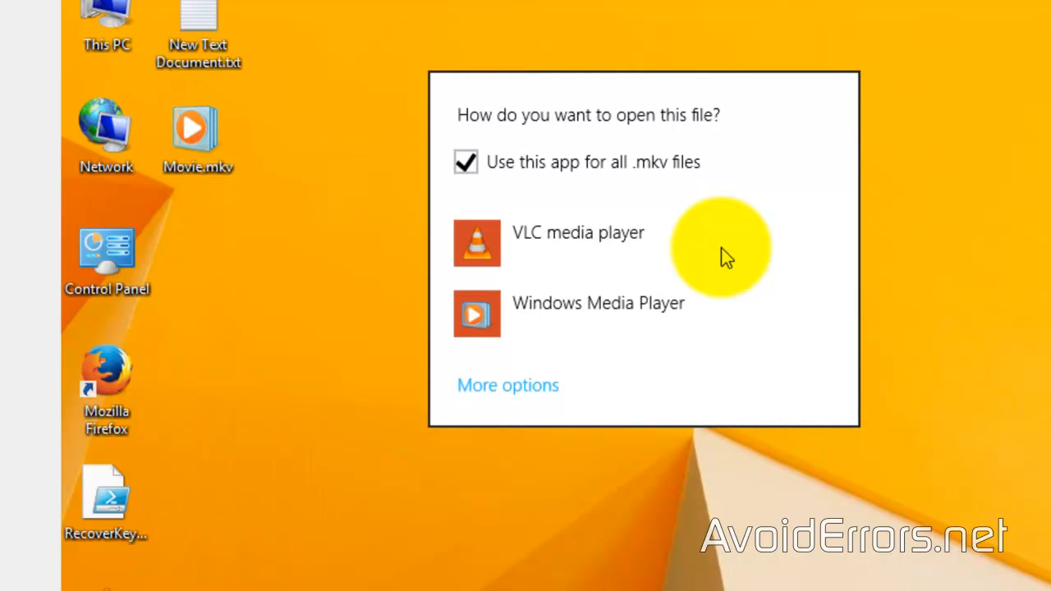
mouse_move(465, 162)
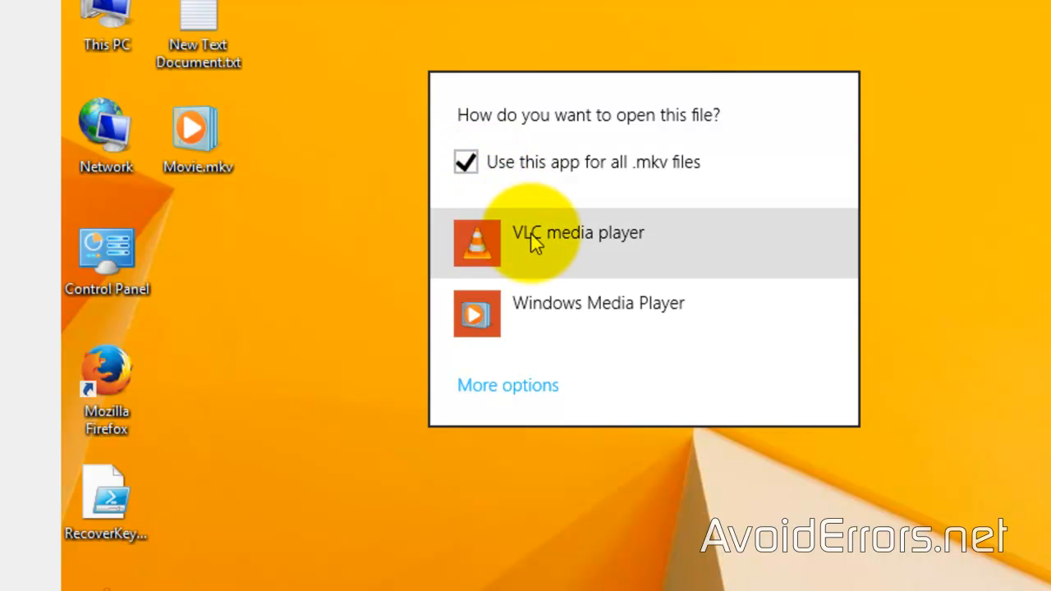
click(577, 233)
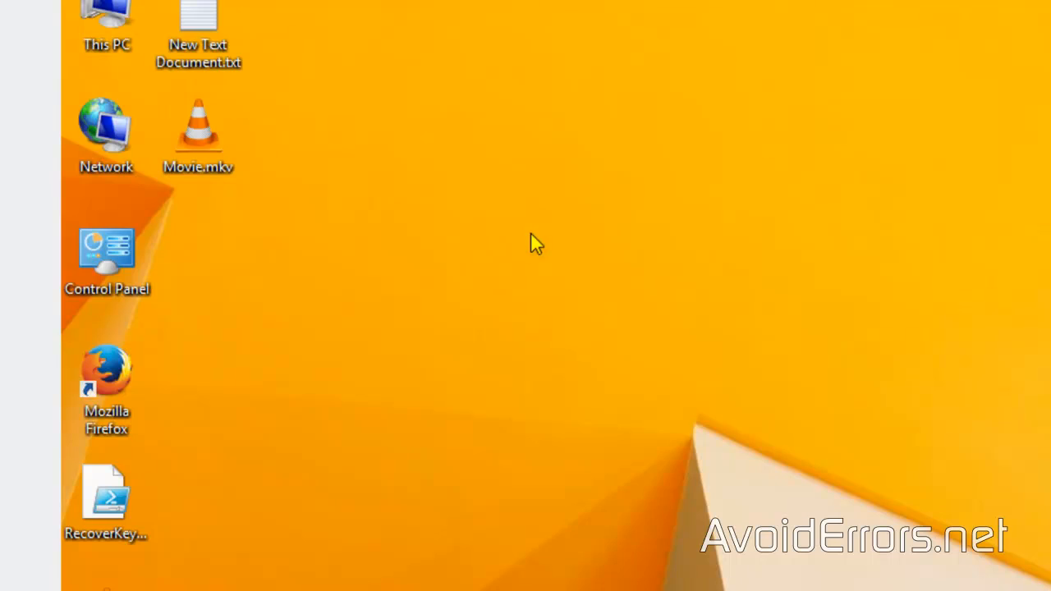
- Play Movie.mkv in VLC, accepting the privacy and network access policy prompt
double_click(198, 123)
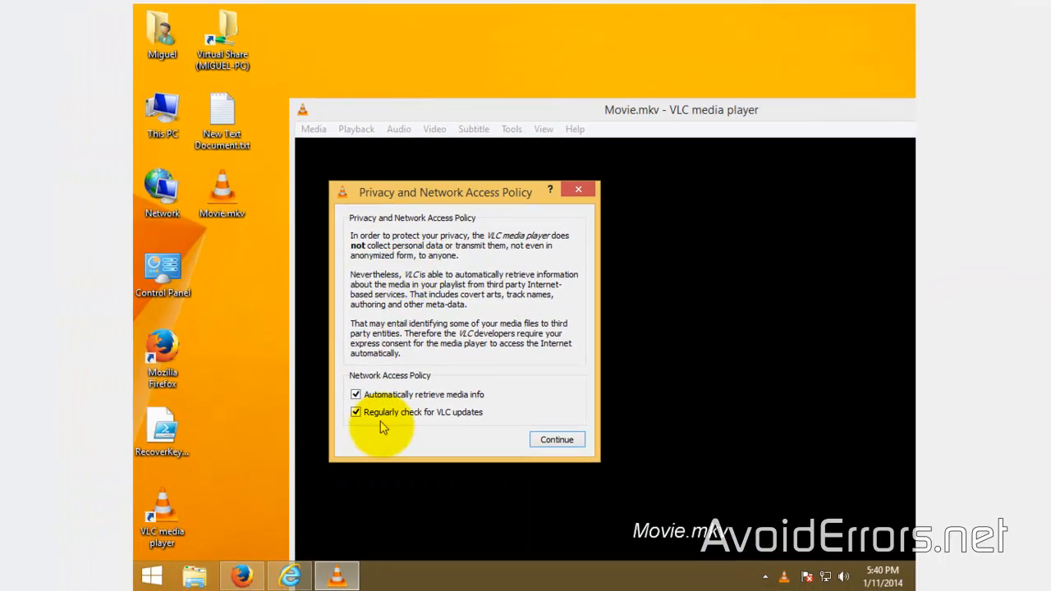
click(557, 439)
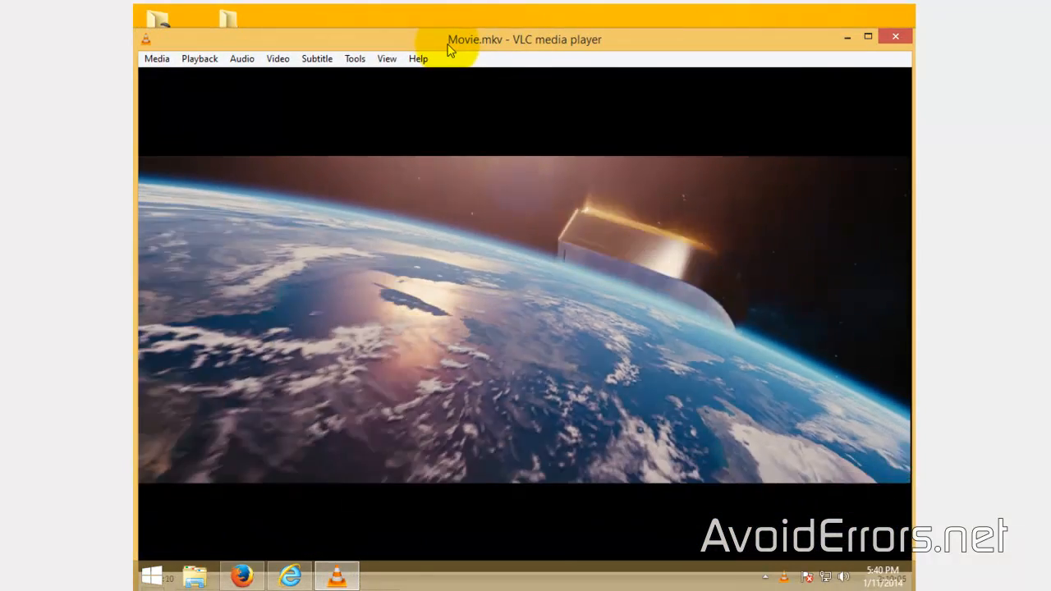
mouse_move(895, 38)
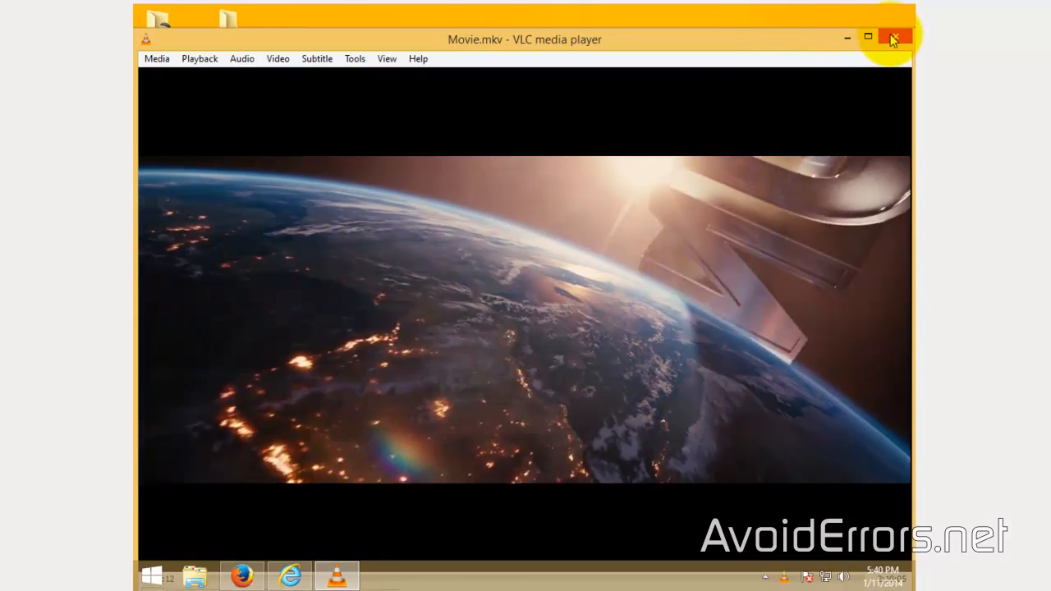